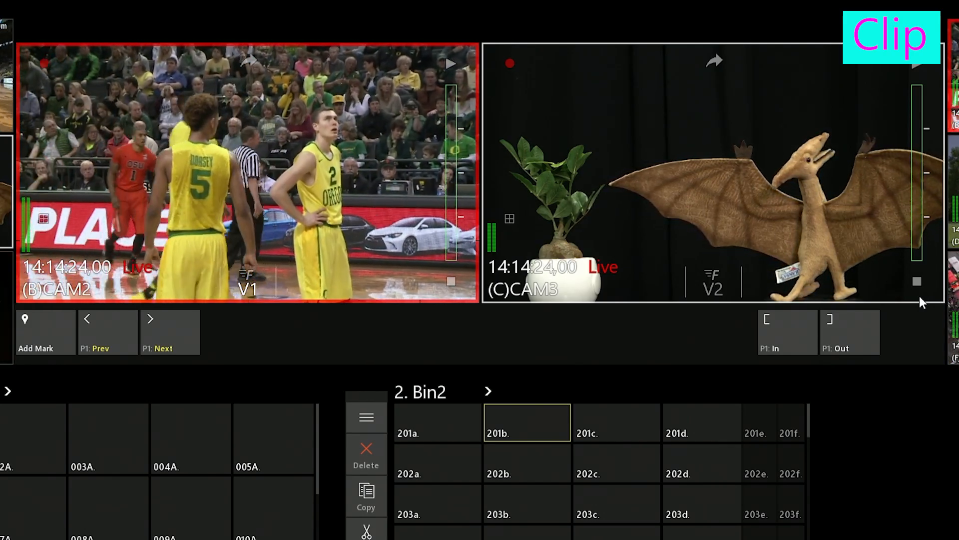
Step: Mark in and out points on the live CAM2 basketball feed and add the clip to Bin2
{"action": "left_click", "coordinate": [787, 332]}
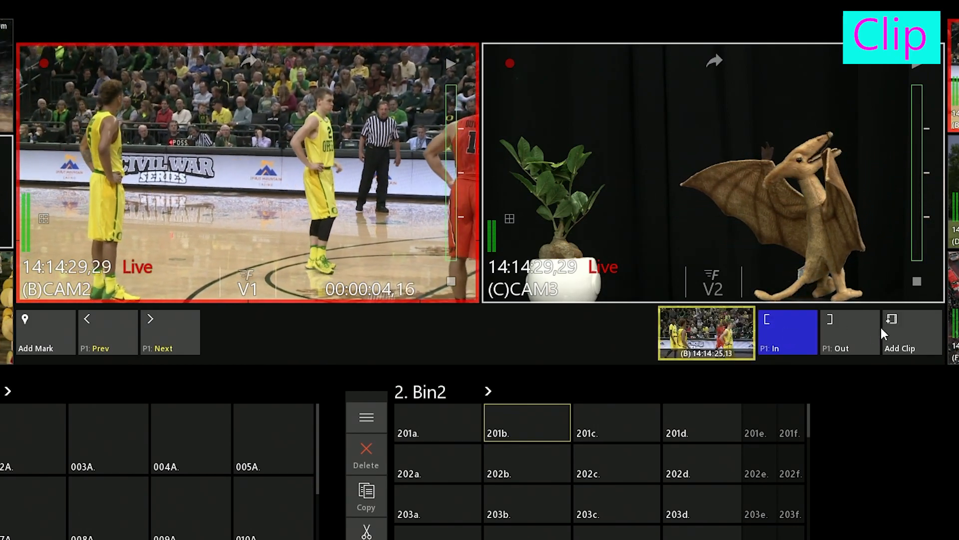
{"action": "left_click", "coordinate": [849, 332]}
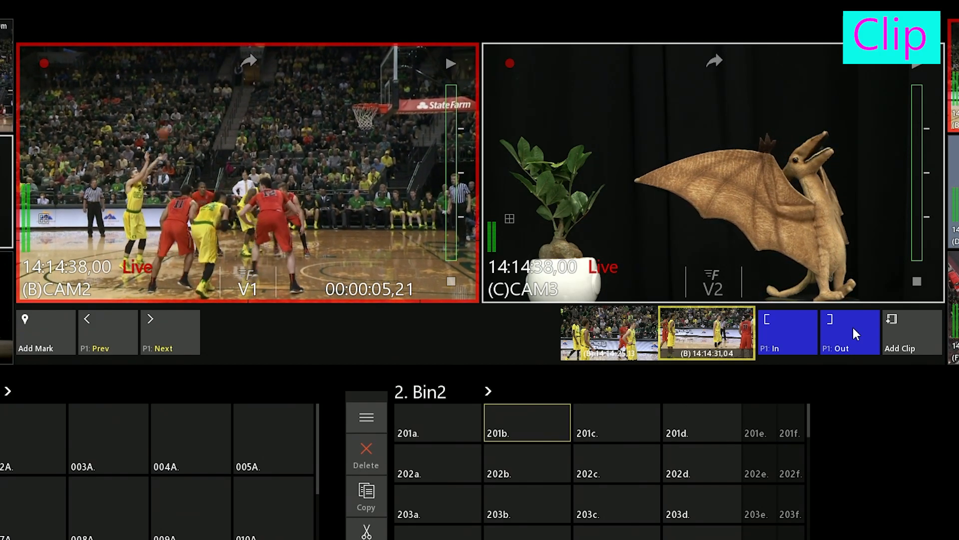
{"action": "left_click", "coordinate": [899, 332]}
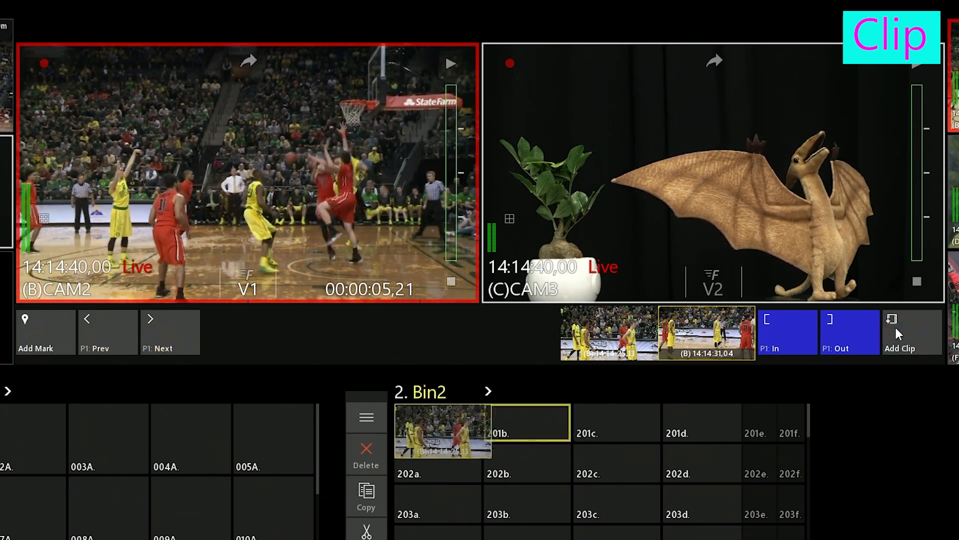
{"action": "left_click", "coordinate": [913, 332]}
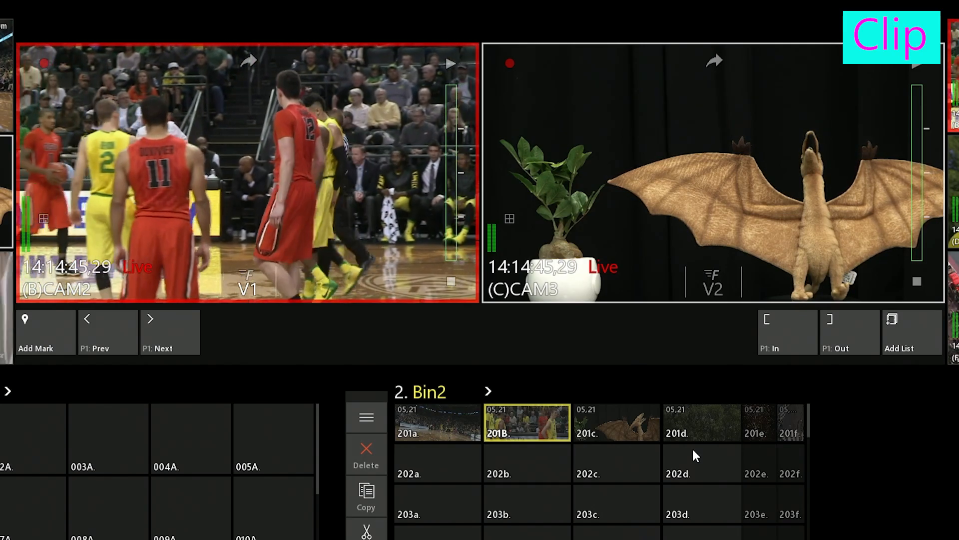
{"action": "left_click", "coordinate": [703, 463]}
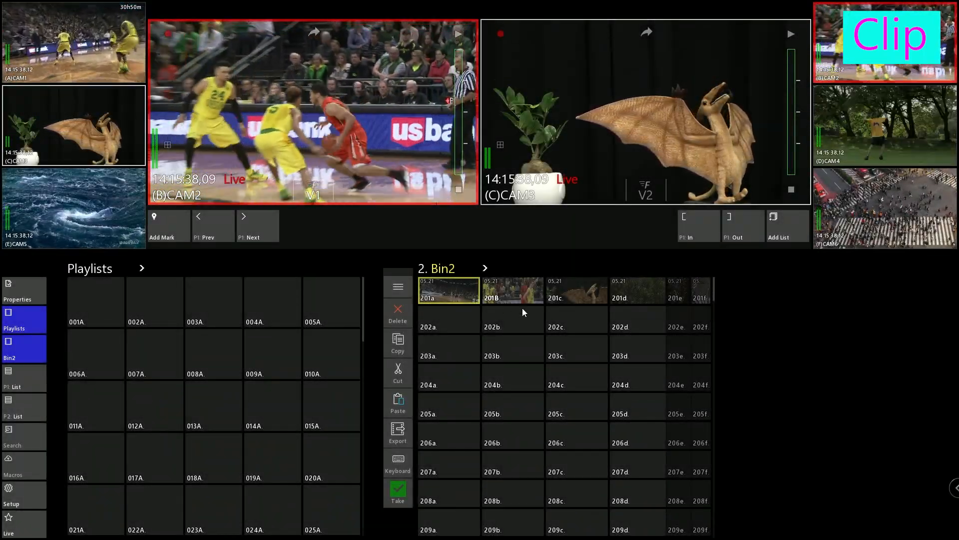
{"action": "left_click", "coordinate": [513, 290]}
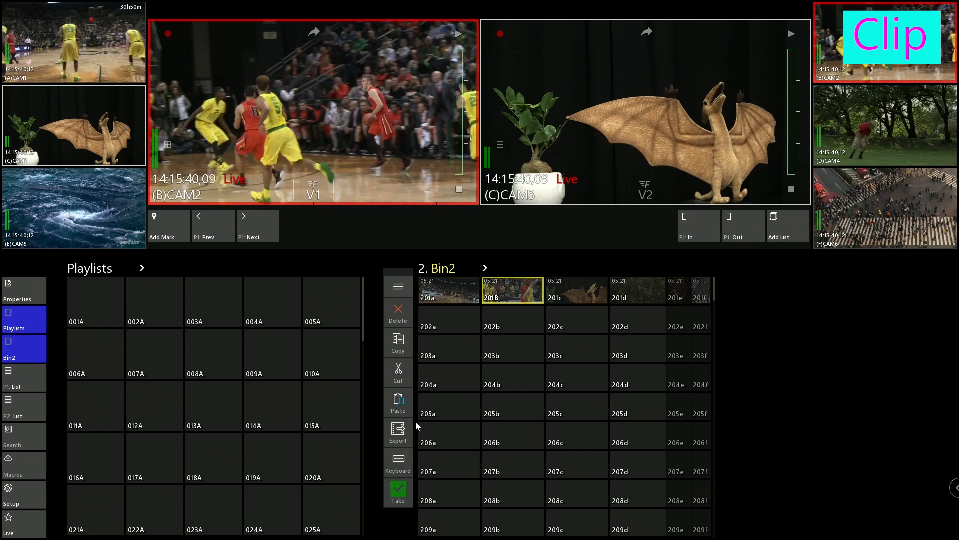
{"action": "left_click", "coordinate": [397, 432]}
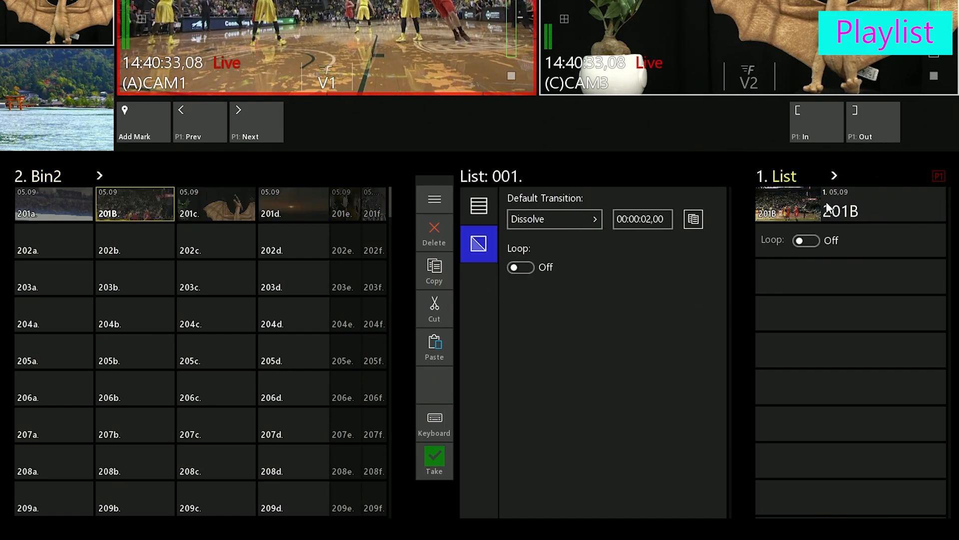
Step: Add clips to playlist 001, finishing with 202A as the fourth event
{"action": "left_click", "coordinate": [294, 204]}
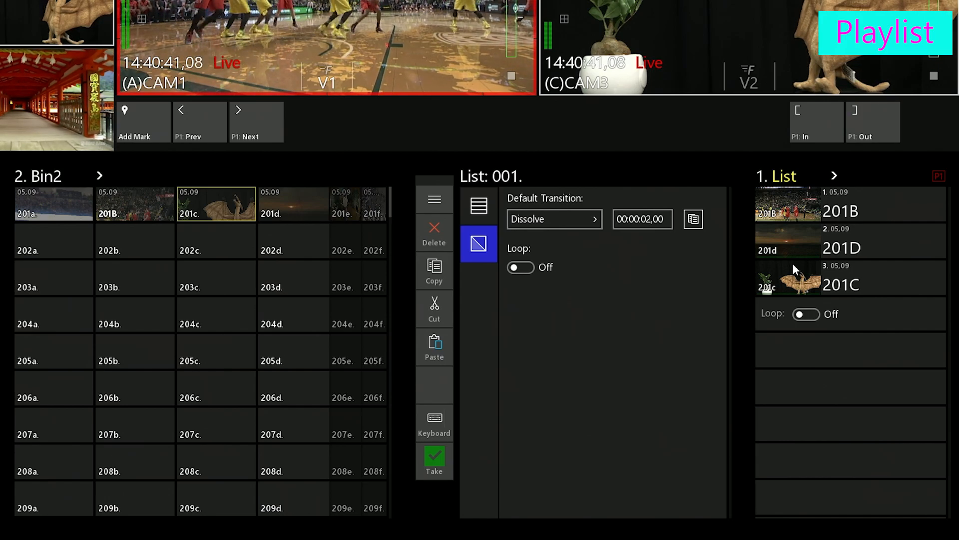
{"action": "left_click", "coordinate": [816, 122]}
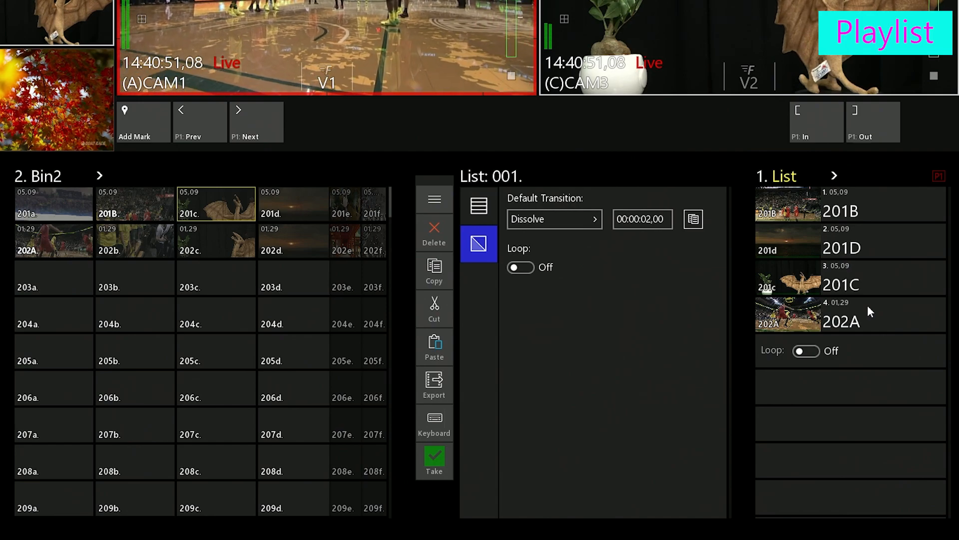
Step: Give event 201B a 00:00:02,00 dissolve transition and replace event 201C's angle with 201e
{"action": "left_click", "coordinate": [849, 204]}
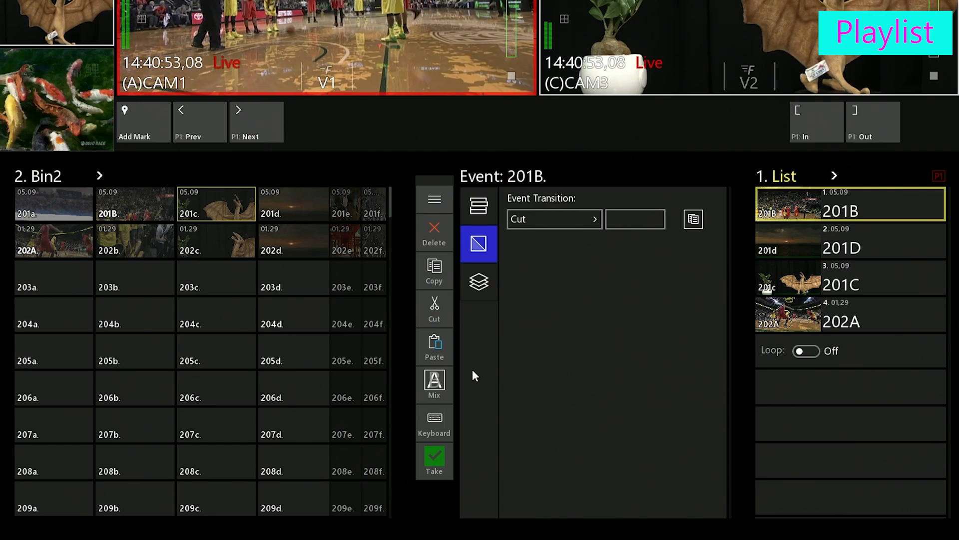
{"action": "mouse_move", "coordinate": [444, 383]}
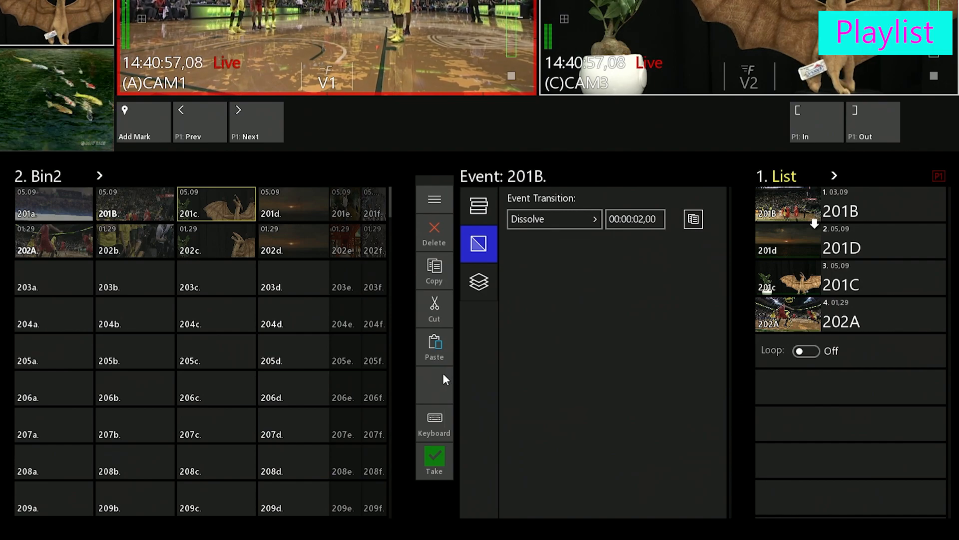
{"action": "mouse_move", "coordinate": [814, 281]}
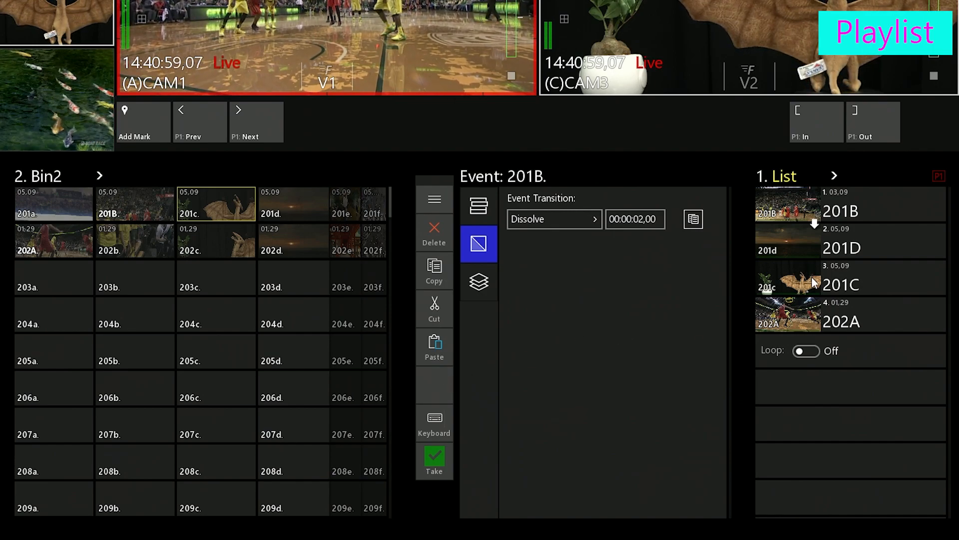
{"action": "left_click", "coordinate": [849, 284]}
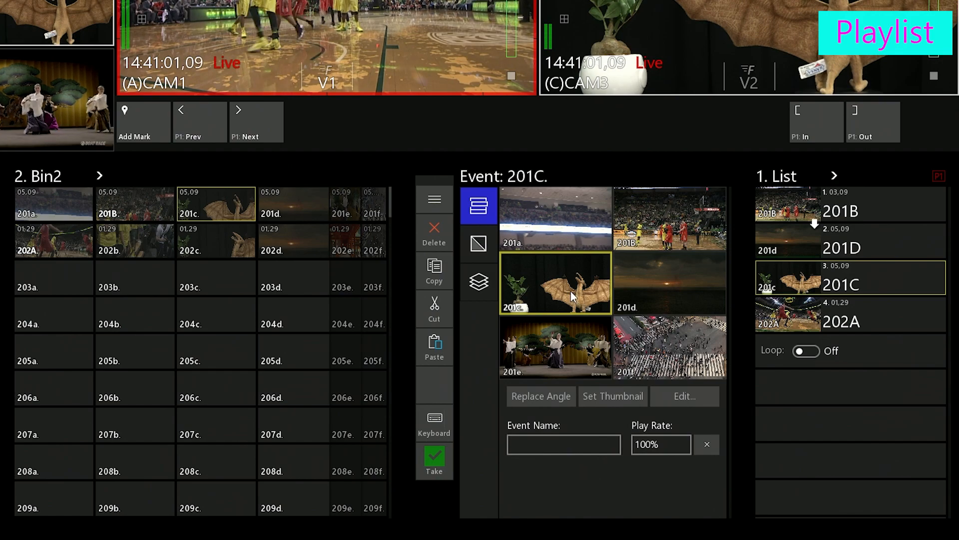
{"action": "left_click", "coordinate": [555, 346]}
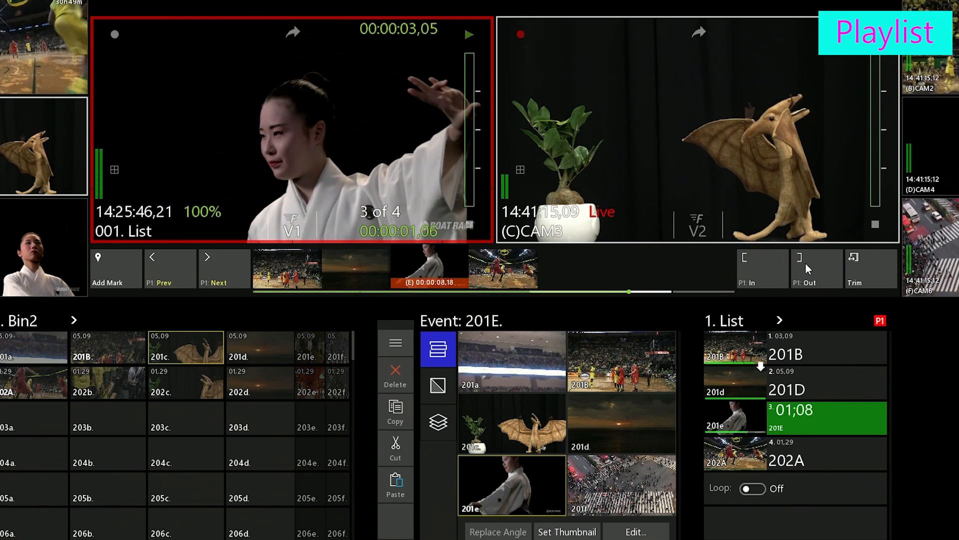
Step: Play playlist 001 through all four events until it stops on 202A
{"action": "left_click", "coordinate": [206, 268]}
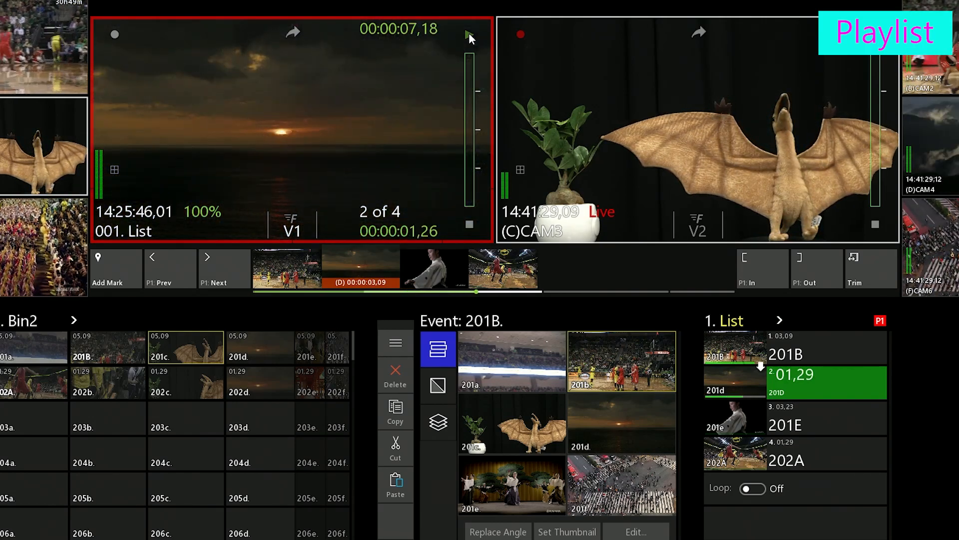
{"action": "left_click", "coordinate": [207, 267]}
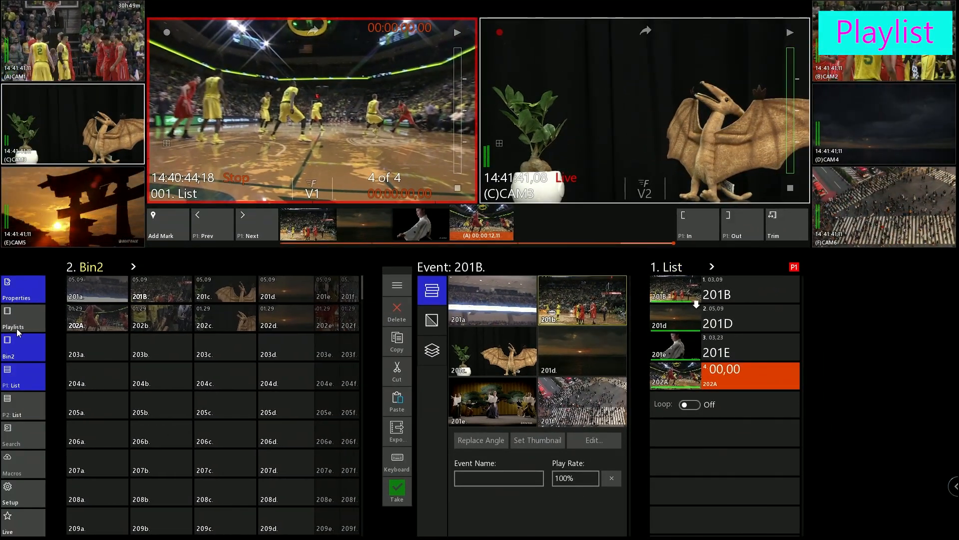
Step: Show the Playlists library with the four-event list saved as 001A
{"action": "left_click", "coordinate": [13, 318]}
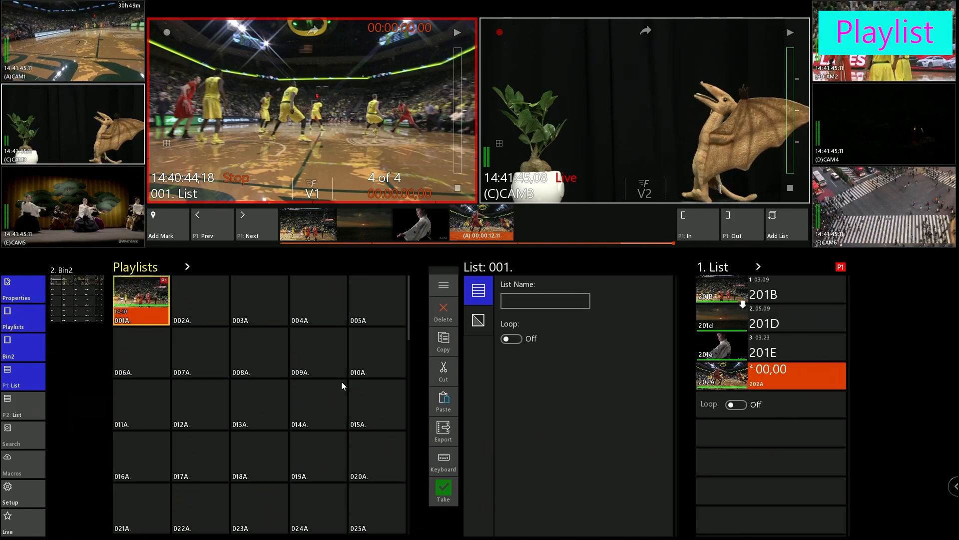
{"action": "left_click", "coordinate": [442, 431]}
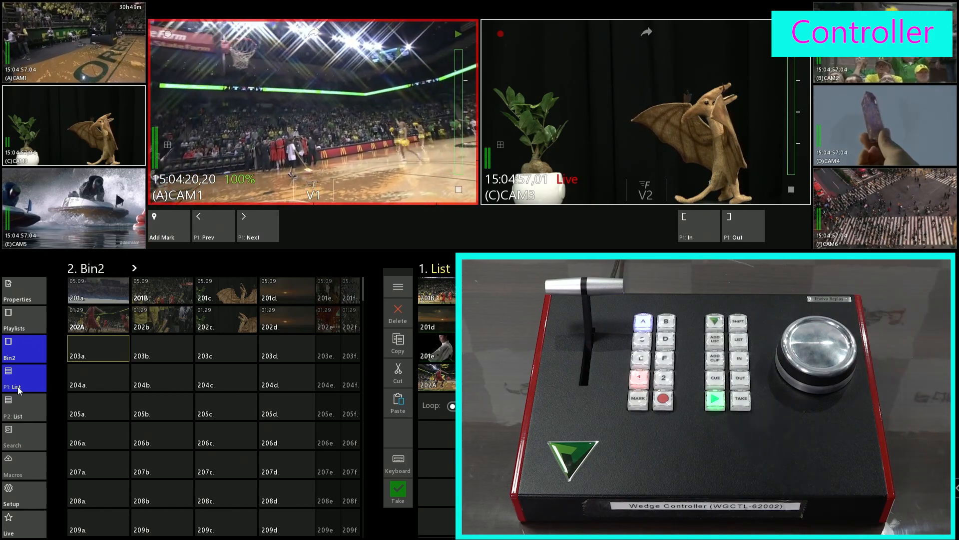
{"action": "left_click", "coordinate": [665, 321]}
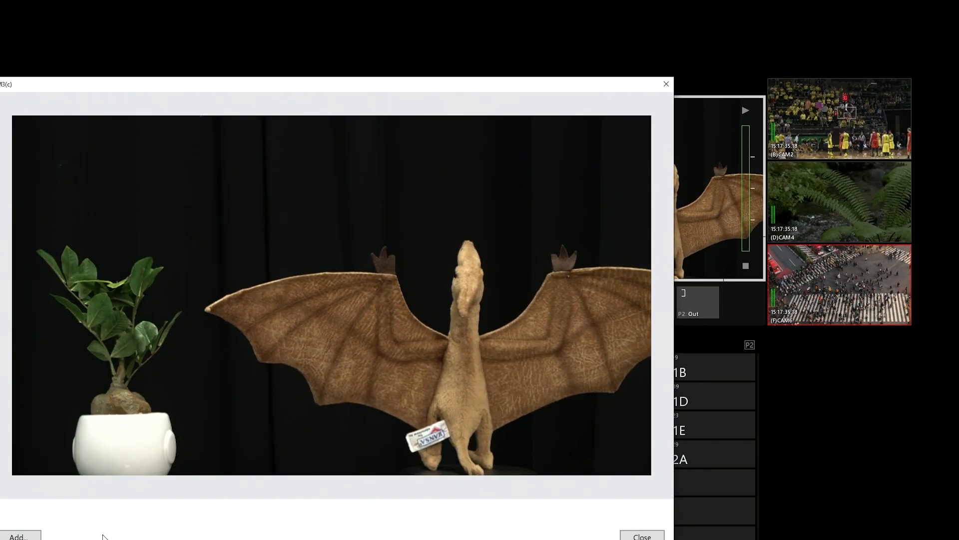
Step: Overlay FOR-A_Logo_RGB_BlackBG.png on clip 201c, then browse and close the graphics import browser
{"action": "left_click", "coordinate": [19, 535]}
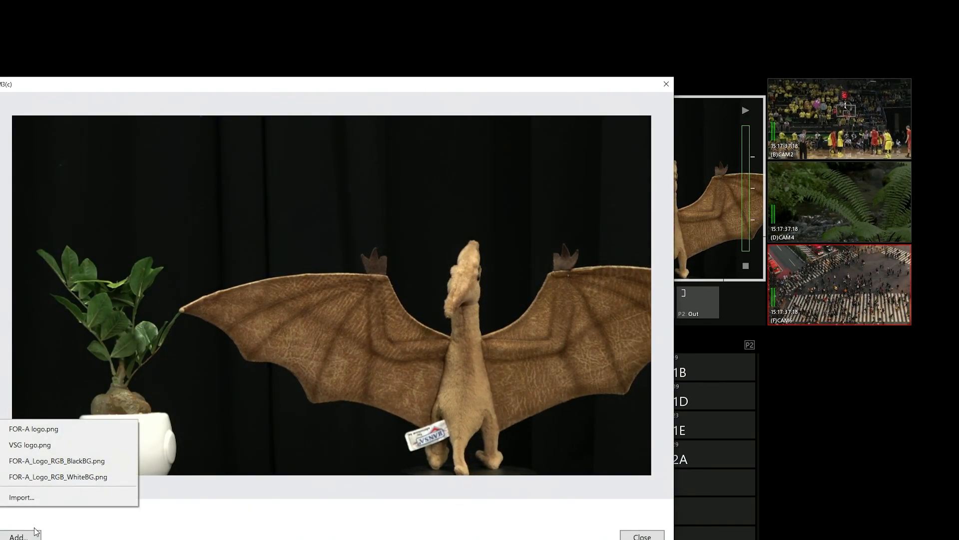
{"action": "left_click", "coordinate": [55, 460]}
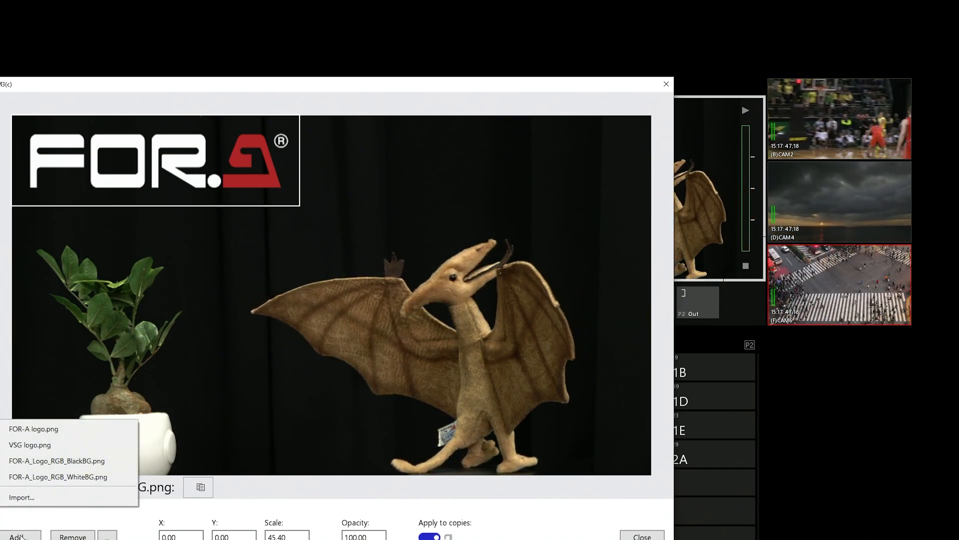
{"action": "left_click", "coordinate": [21, 497]}
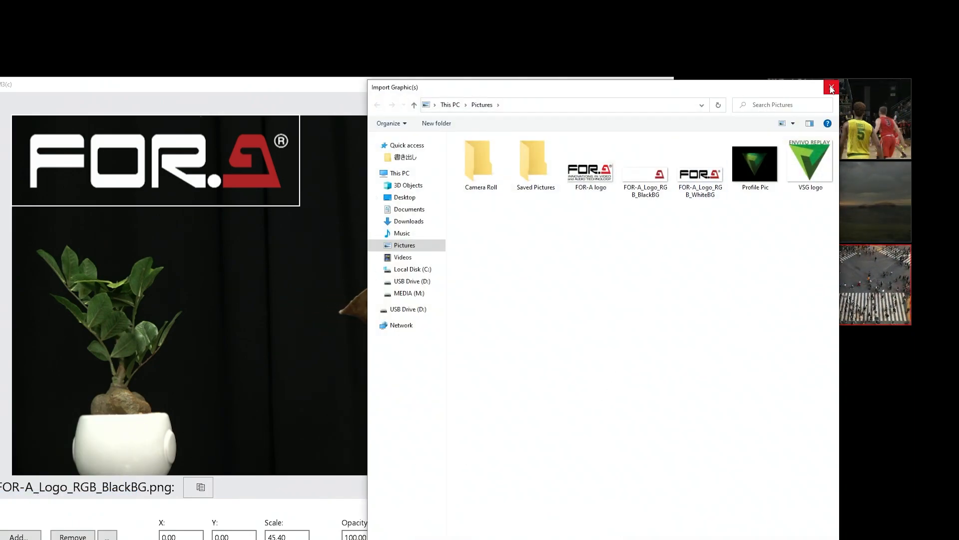
{"action": "left_click", "coordinate": [831, 88]}
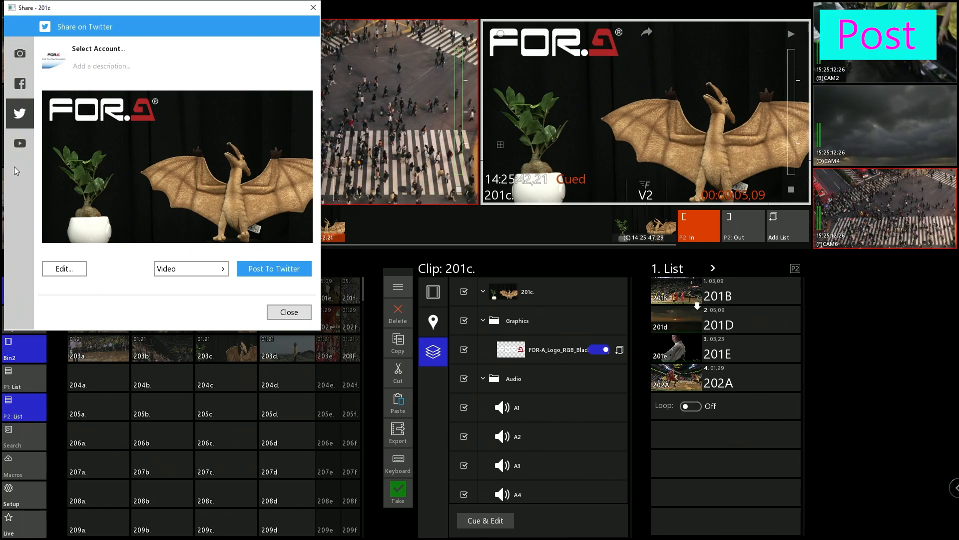
Step: View the Facebook sharing option for clip 201c, then return to Twitter posting
{"action": "left_click", "coordinate": [19, 82]}
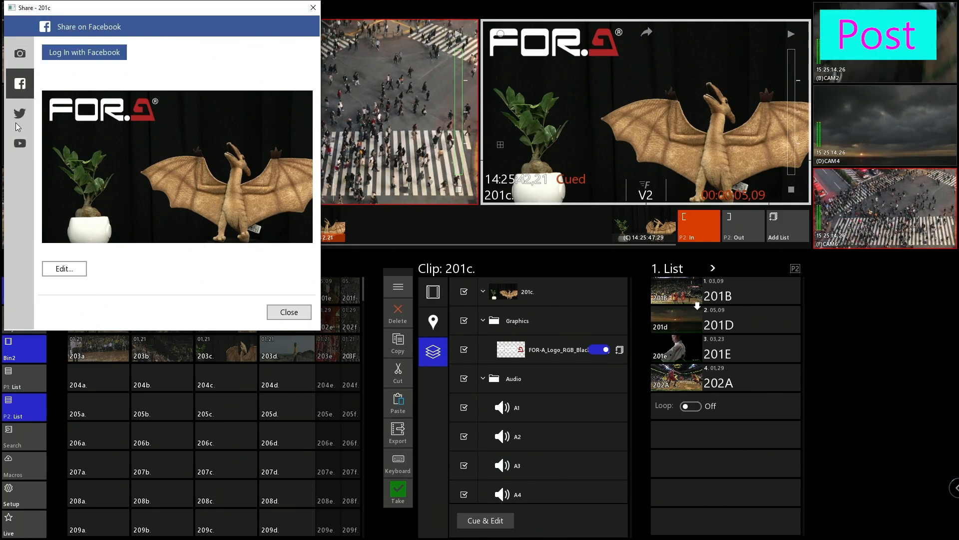
{"action": "left_click", "coordinate": [19, 114]}
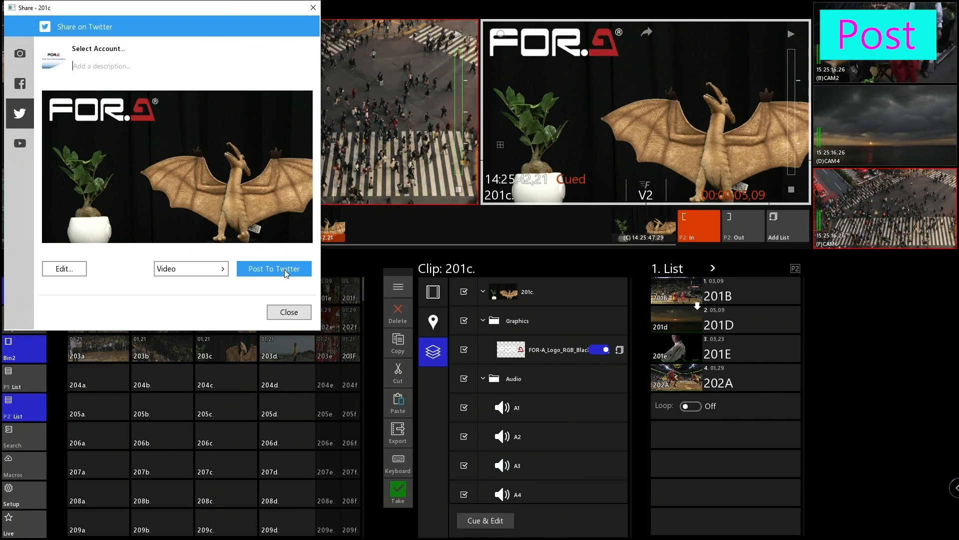